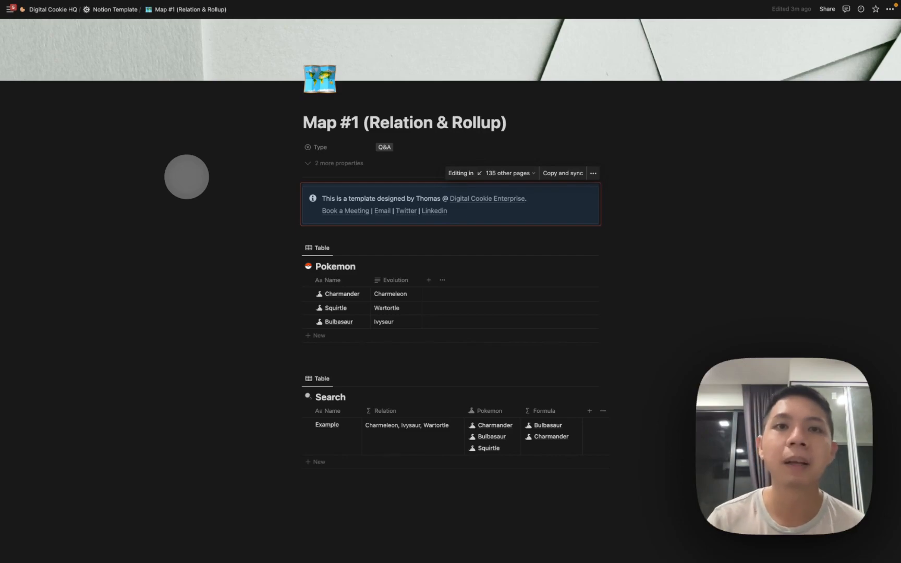
mouse_move(397, 374)
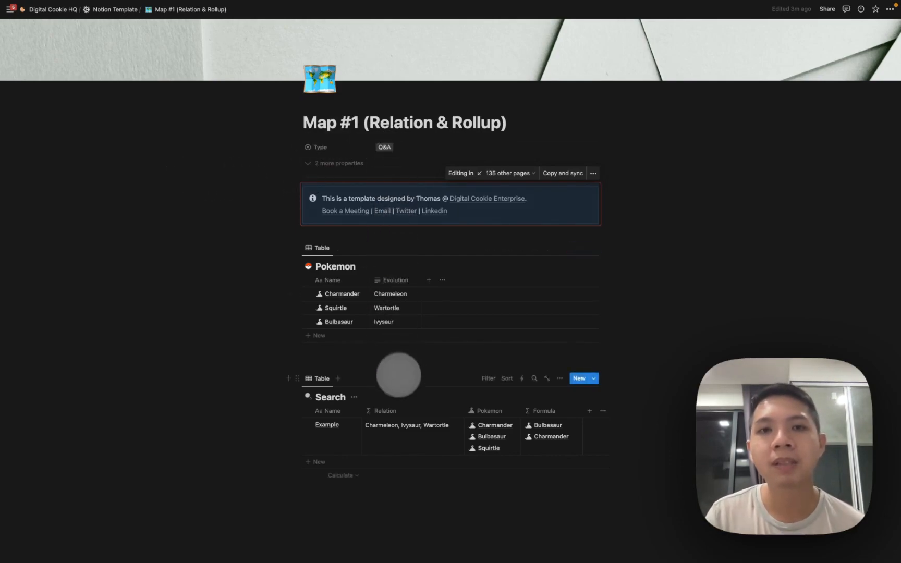
Delete the Relation rollup column via its header menu, leaving Name and Pokemon.
scroll(up, 3)
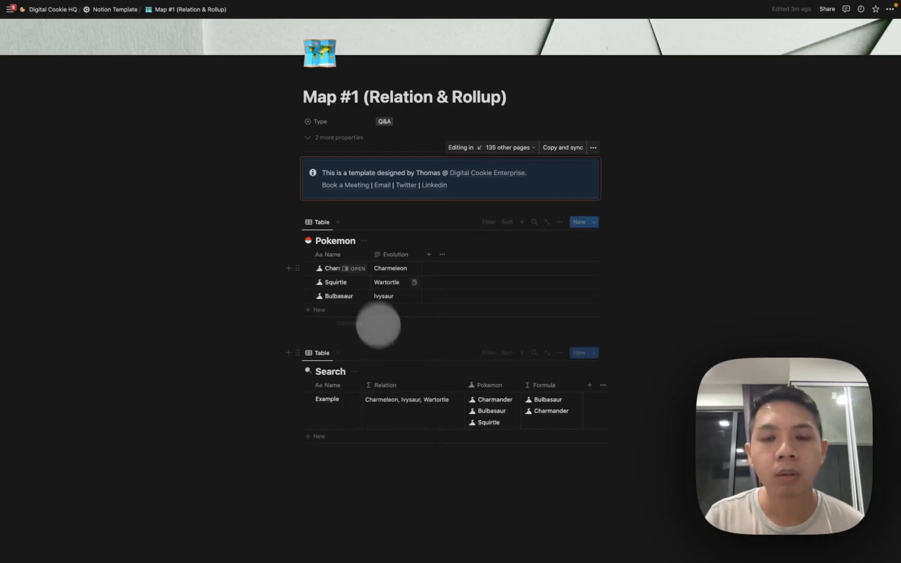
scroll(down, 3)
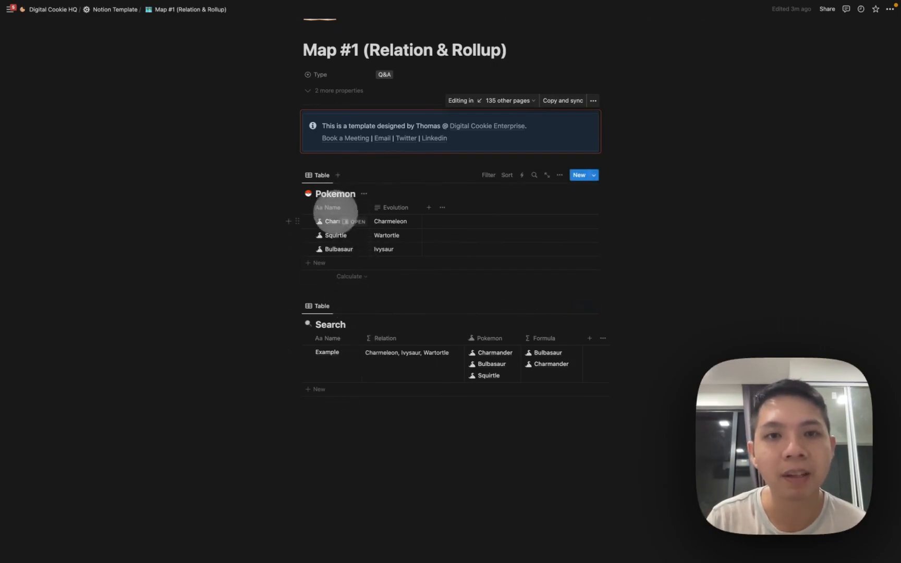
mouse_move(334, 235)
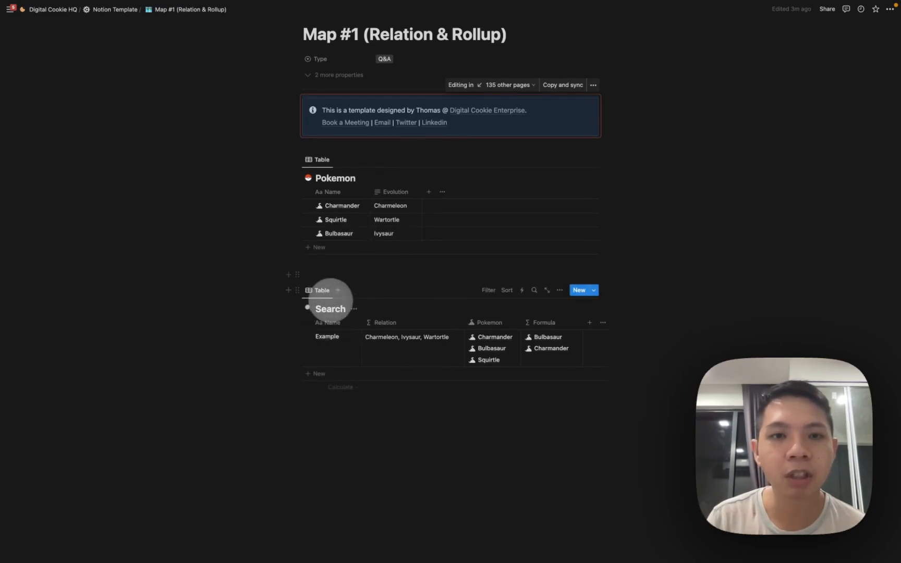
mouse_move(426, 369)
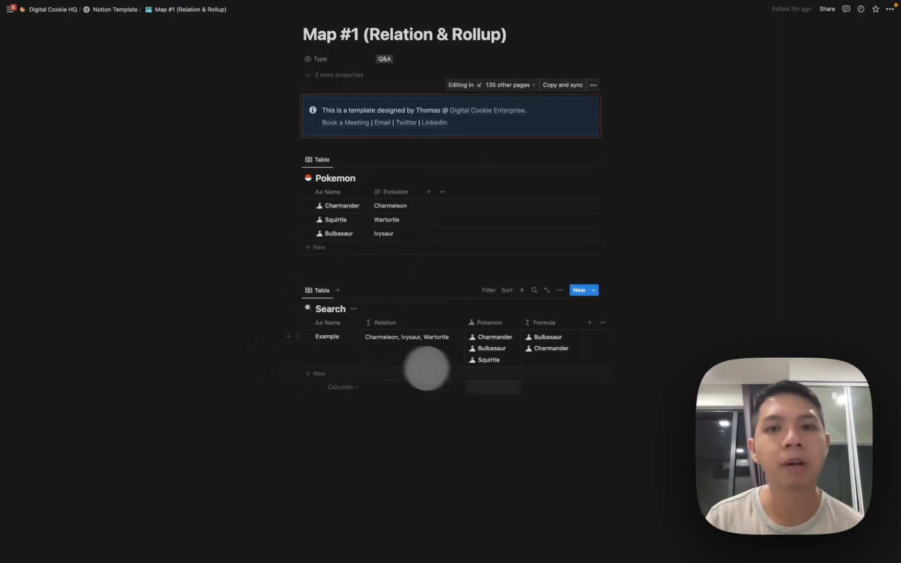
mouse_move(544, 419)
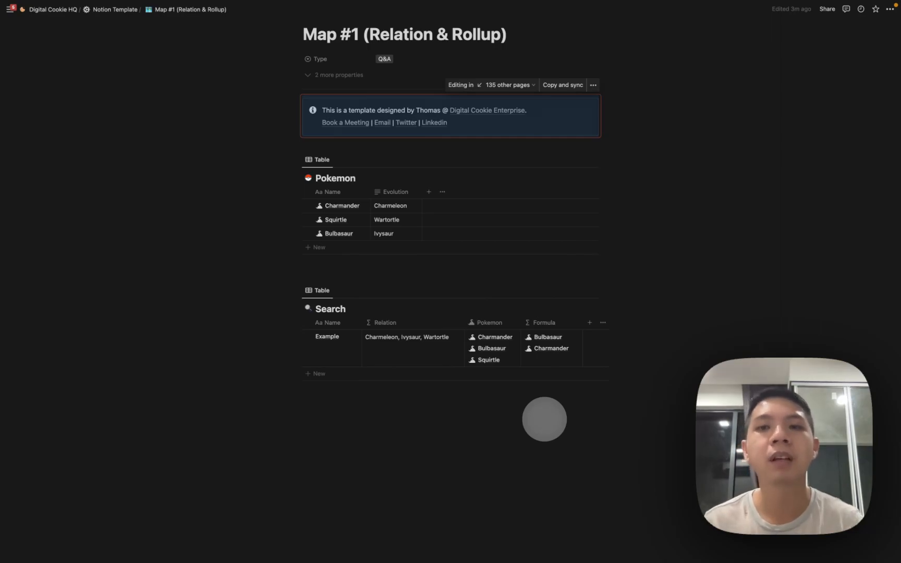
click(542, 322)
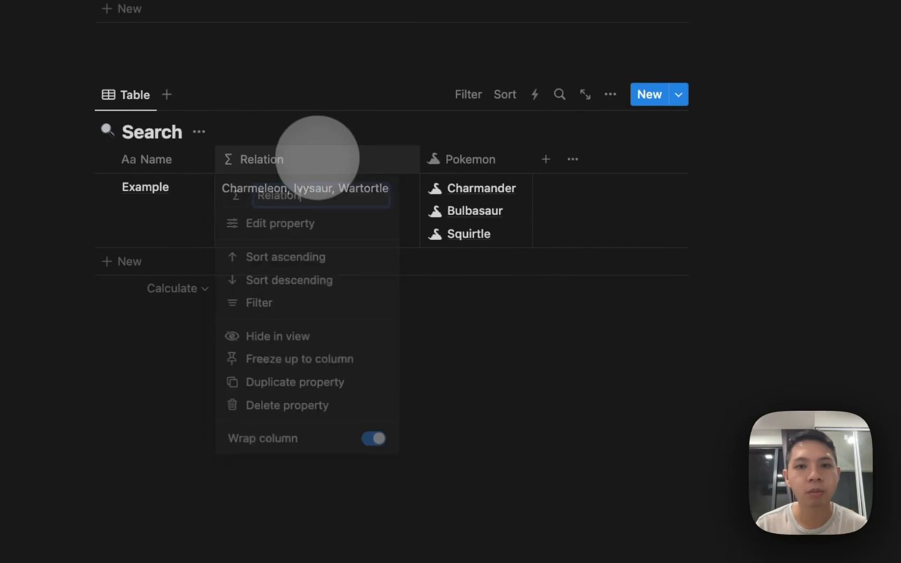
click(289, 404)
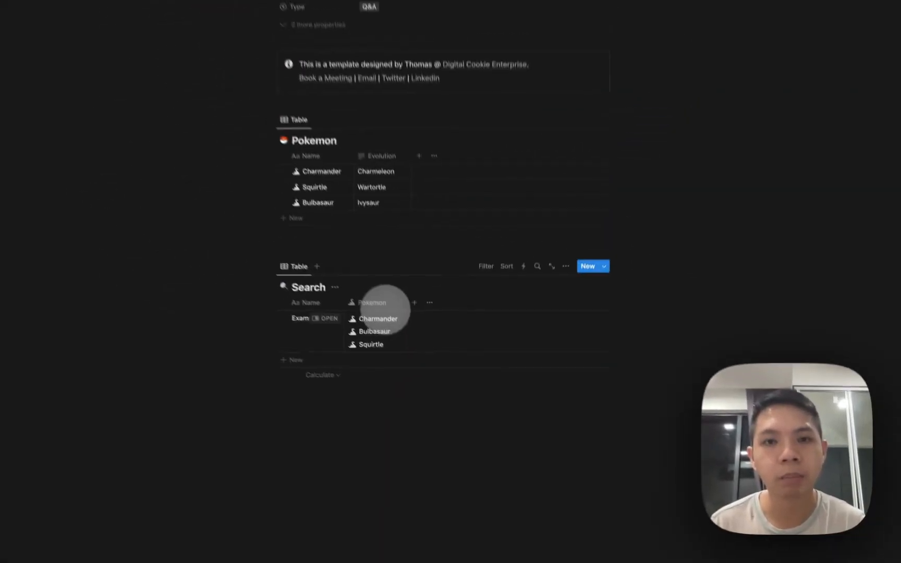
scroll(up, 3)
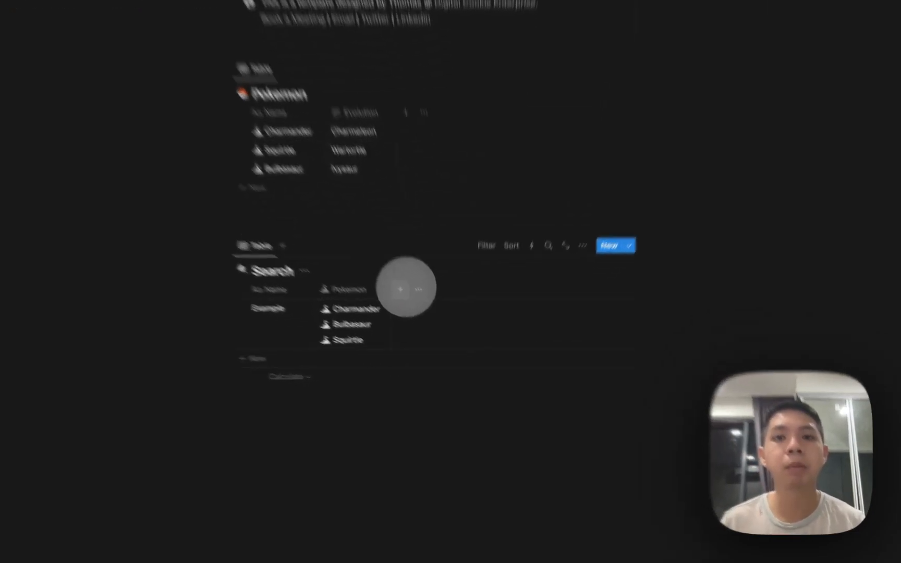
Add a Formula property whose formula is the Pokemon relation, listing the linked Pokemon.
text(roll)
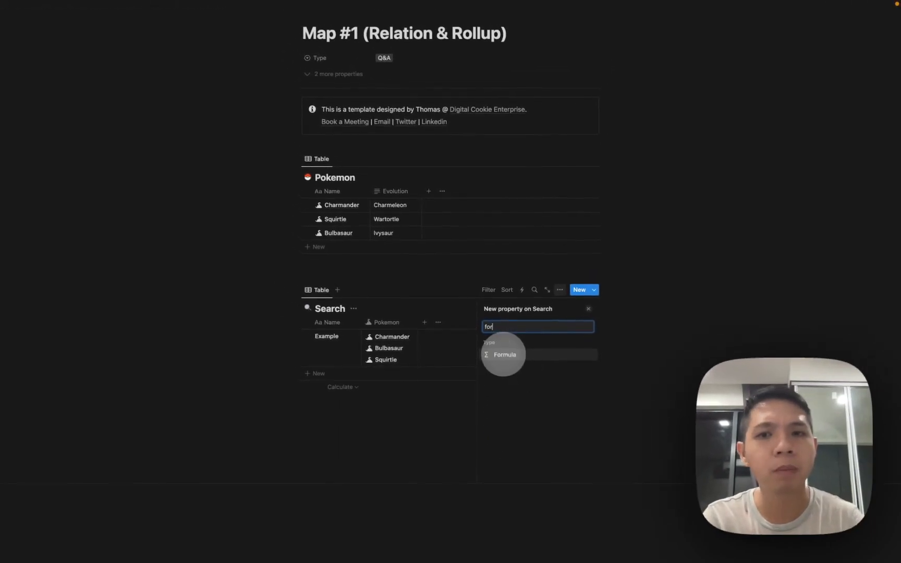
click(503, 355)
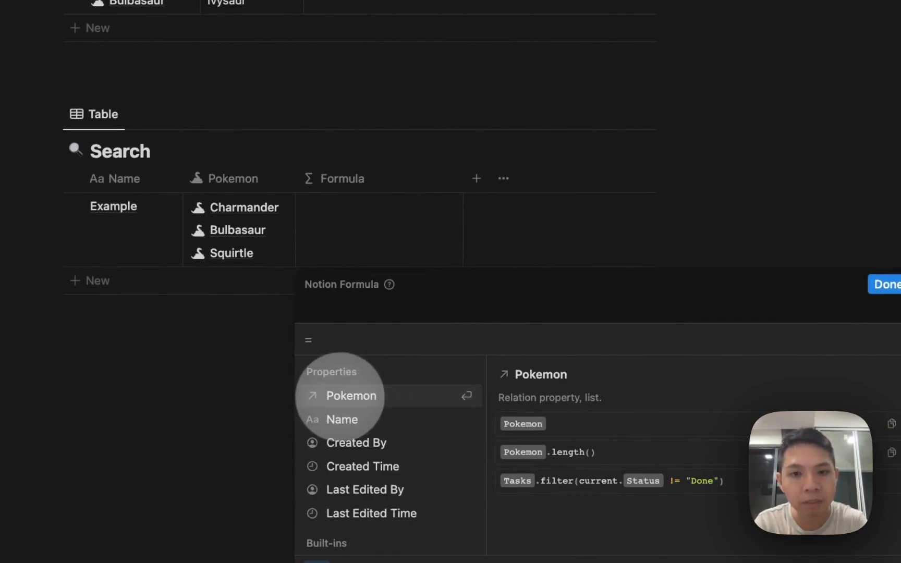
click(352, 395)
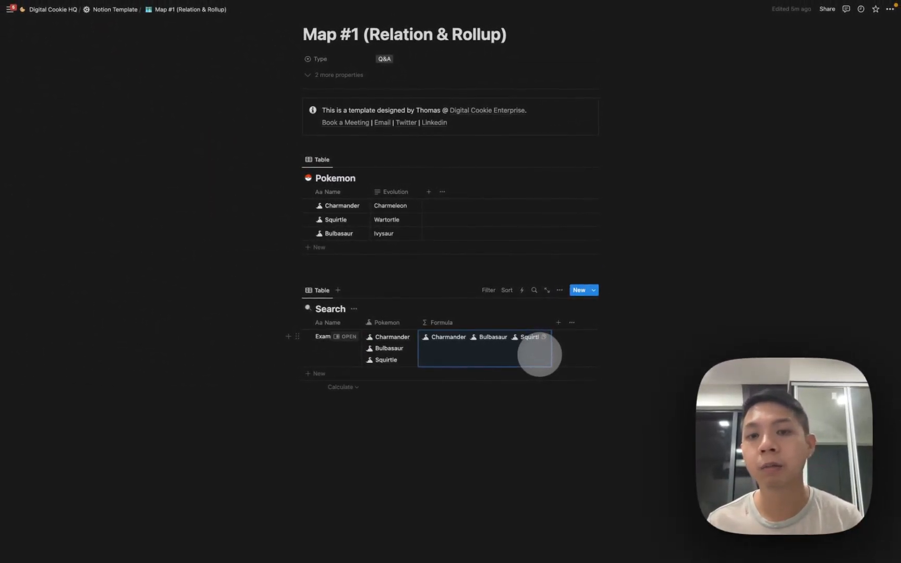
click(486, 336)
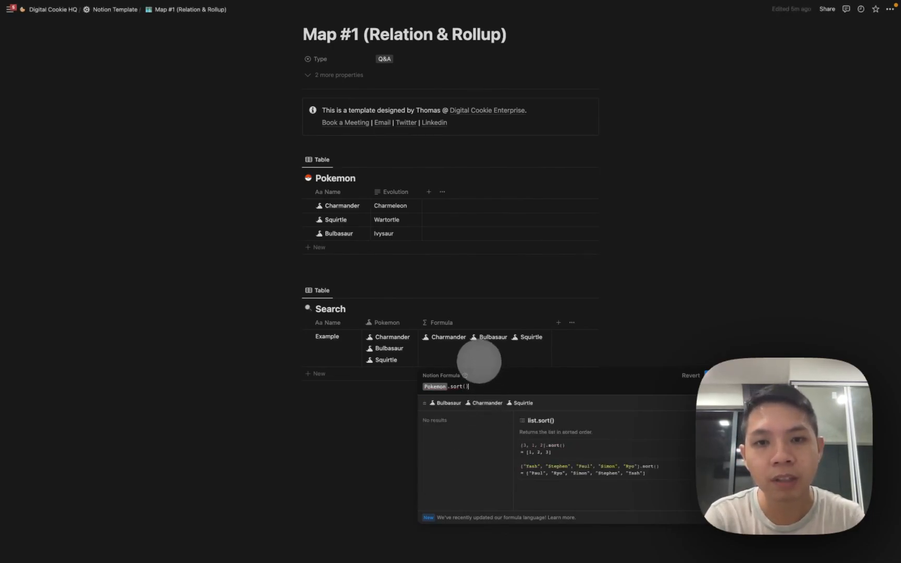
Extend the formula to Pokemon.sort().reverse() so Squirtle appears first.
scroll(down, 3)
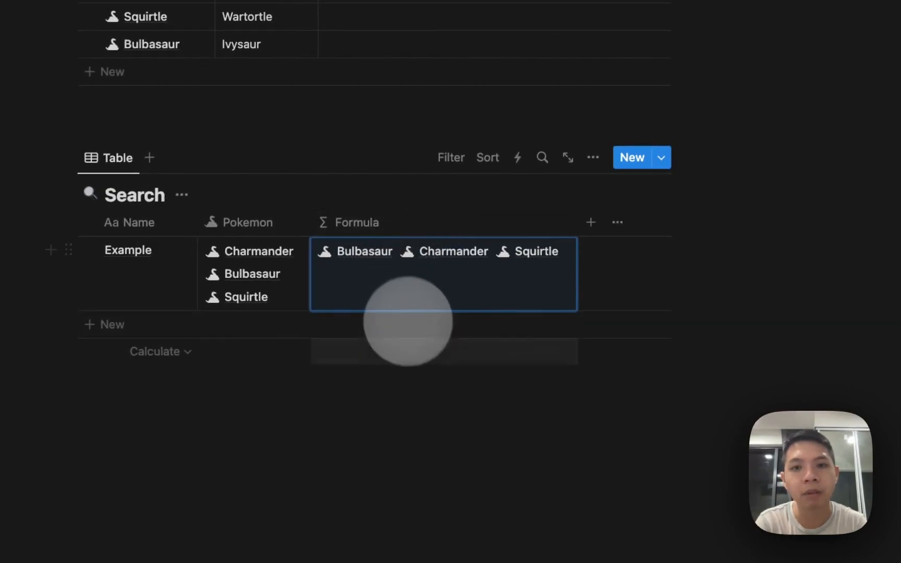
click(443, 273)
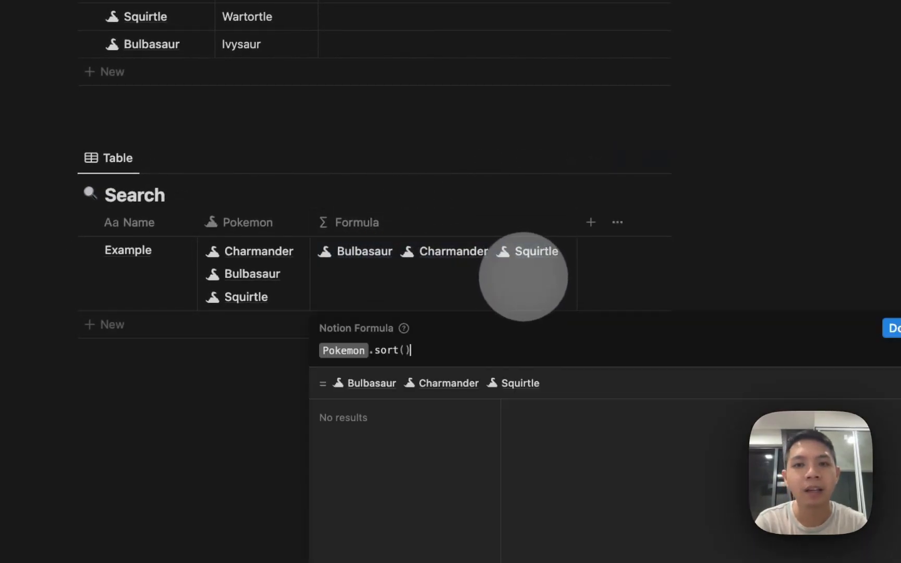
text(.reverse()
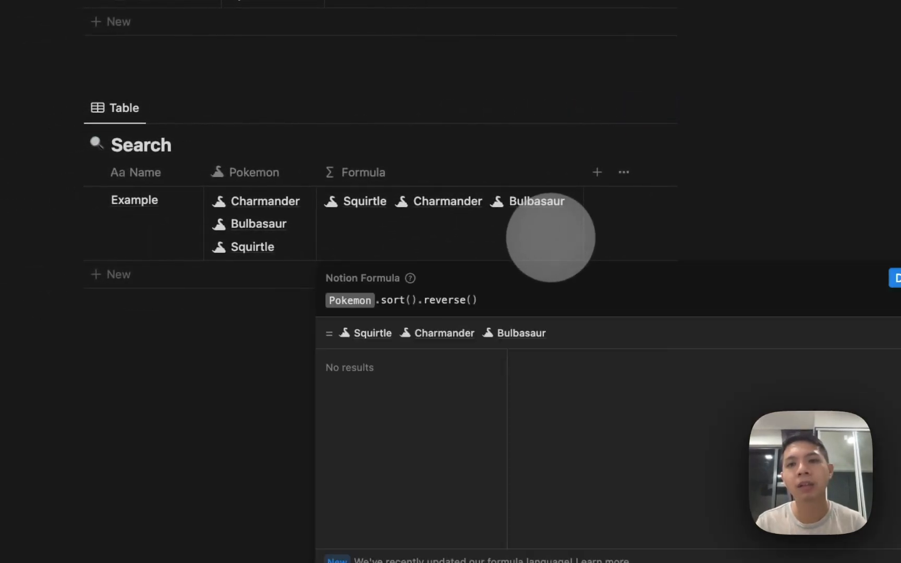
mouse_move(362, 264)
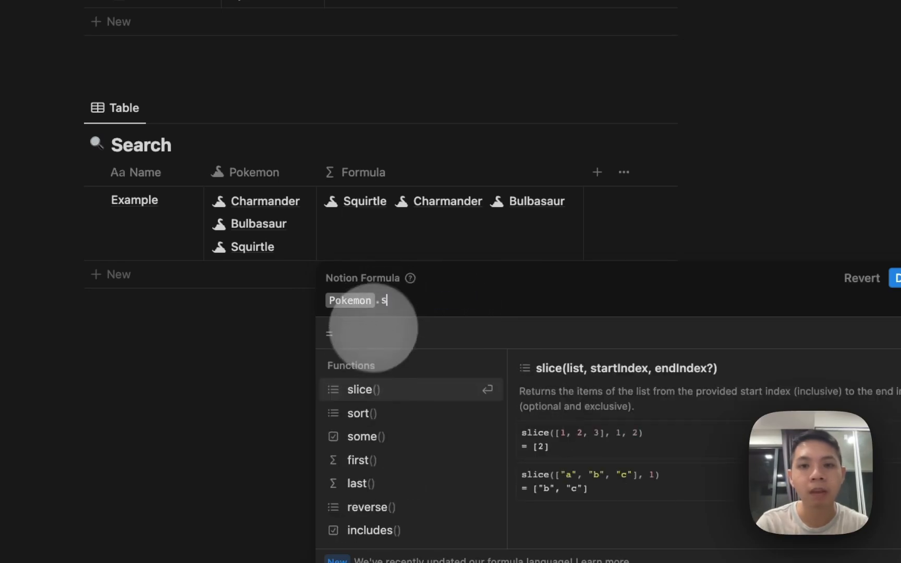
Replace the formula with slice(Pokemon, 0, 1) so only Charmander shows.
key(BackSpace)
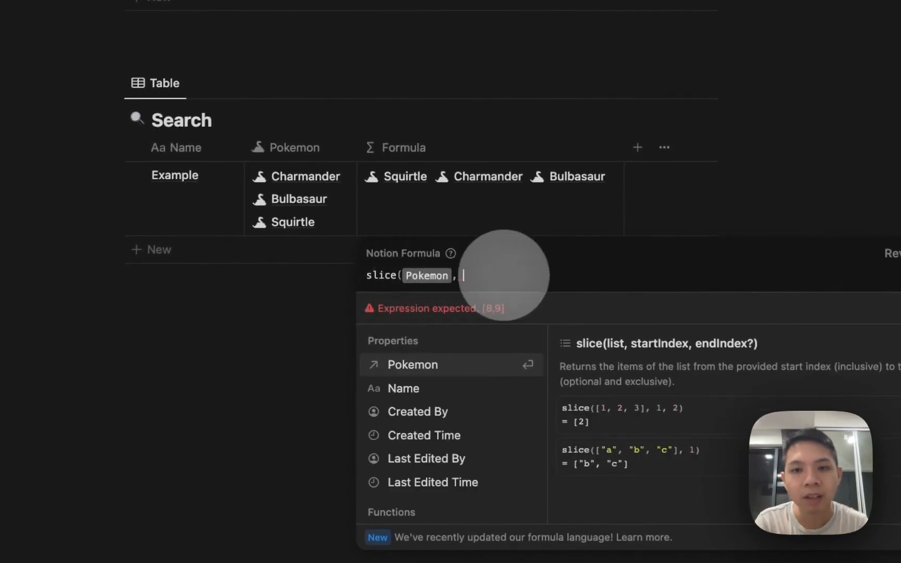
mouse_move(460, 305)
text( 0, ))
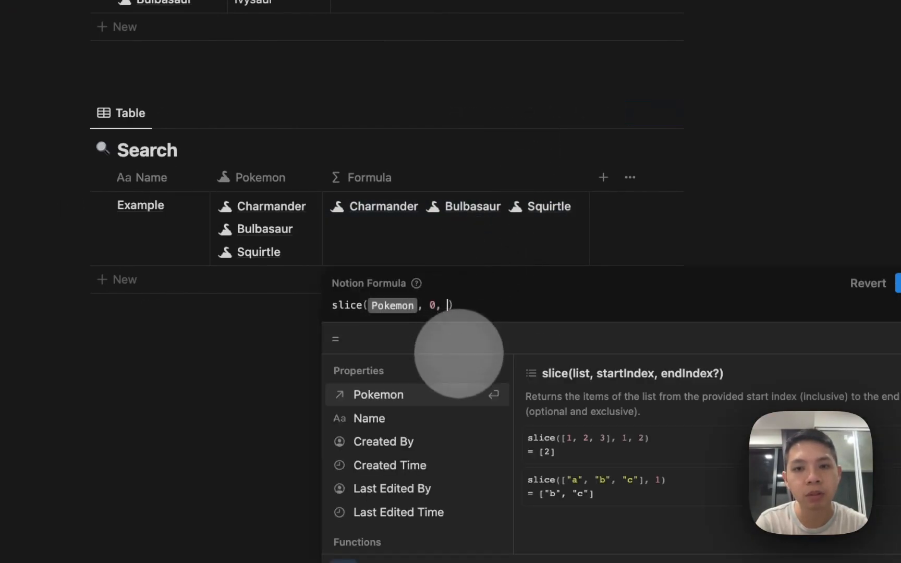
key(Backspace)
text(1)
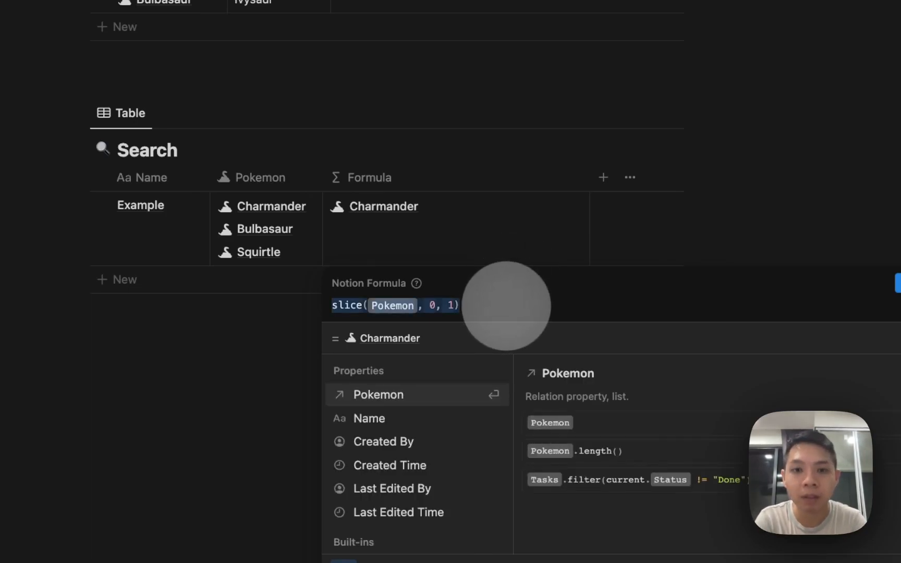
Rewrite the formula as Pokemon.map(current.) ready to pull the Evolution property.
text(Pokemo)
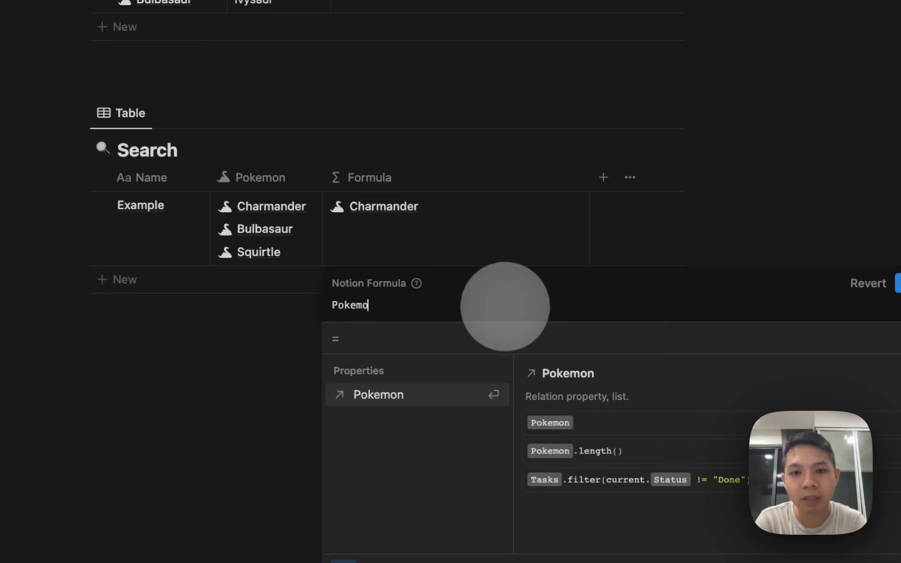
click(379, 395)
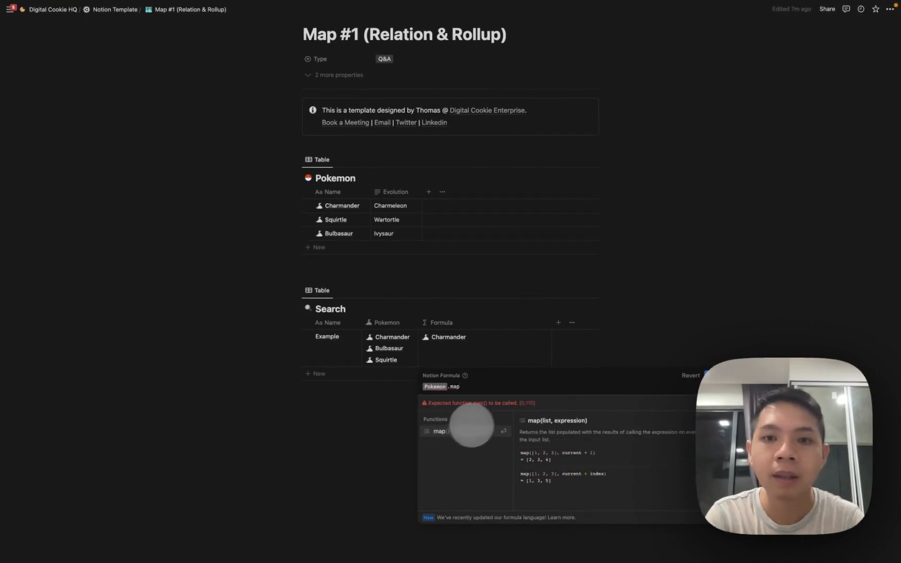
text((current.)
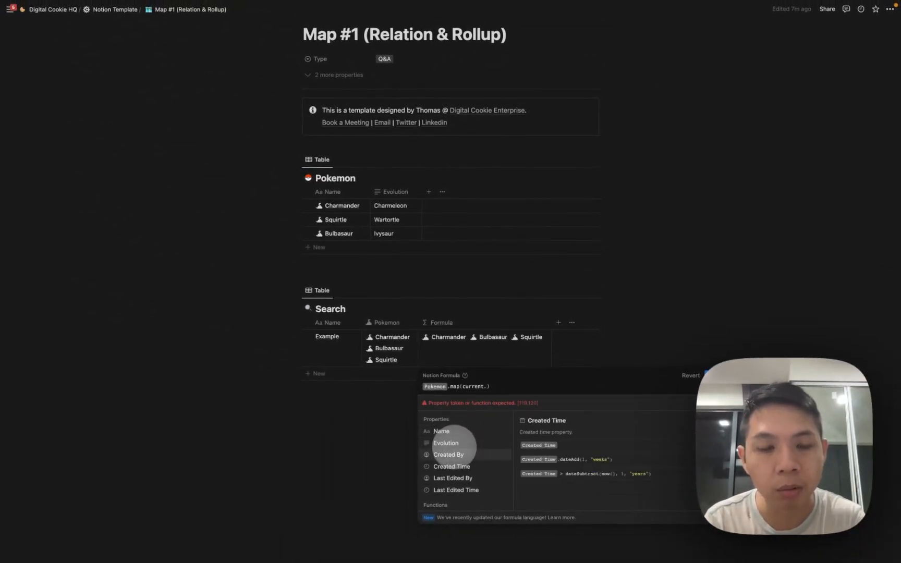
mouse_move(454, 489)
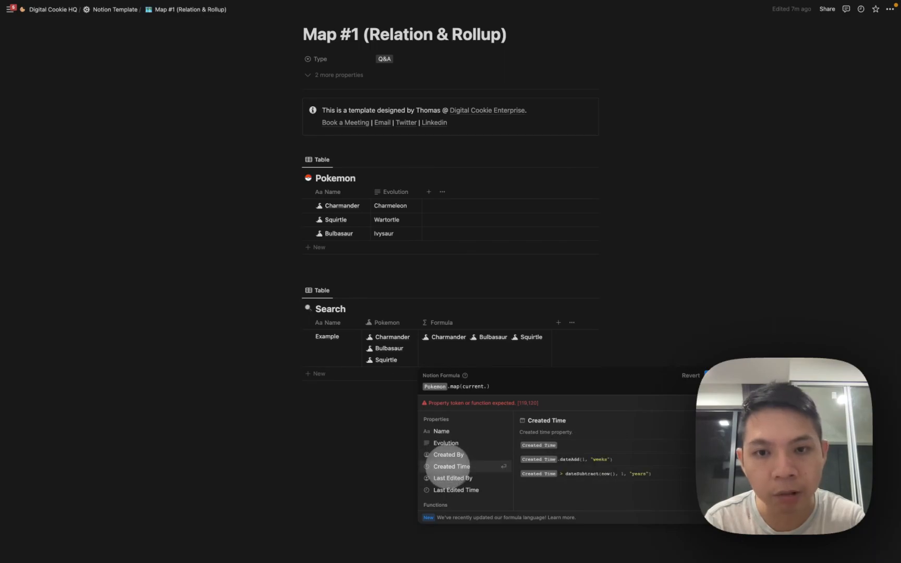
mouse_move(447, 443)
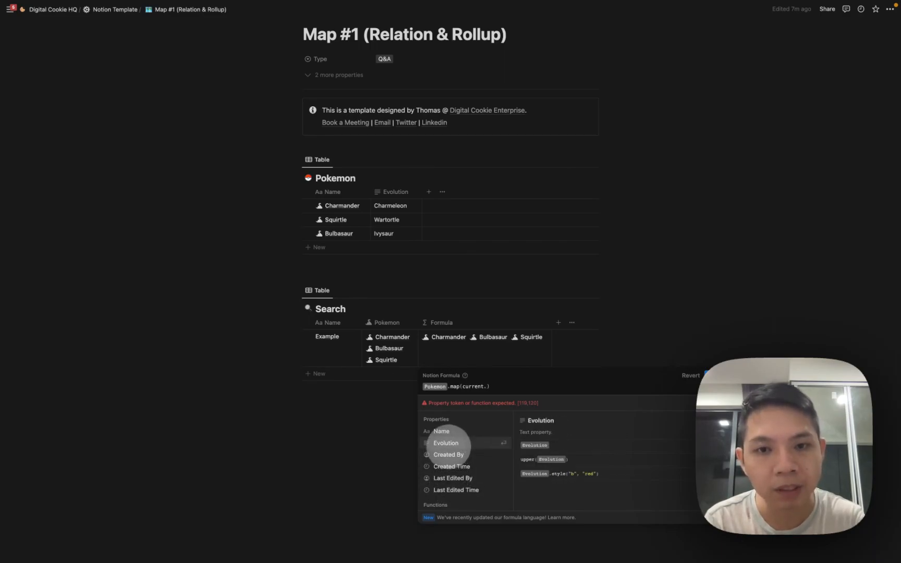